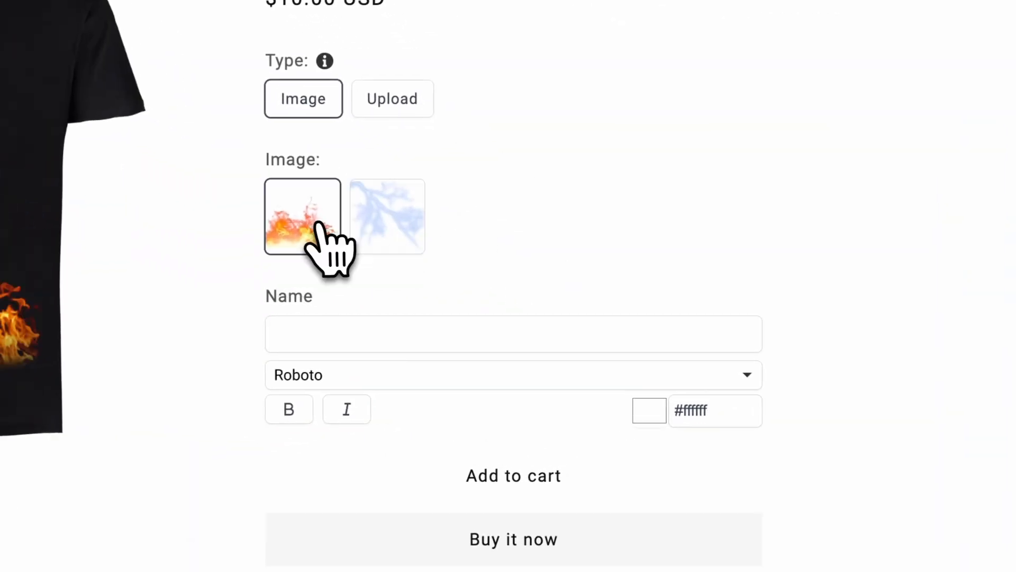
Choose the lightning swatch and set the name 'Glitch' in Montserrat with colour #ff4242
left_click(387, 216)
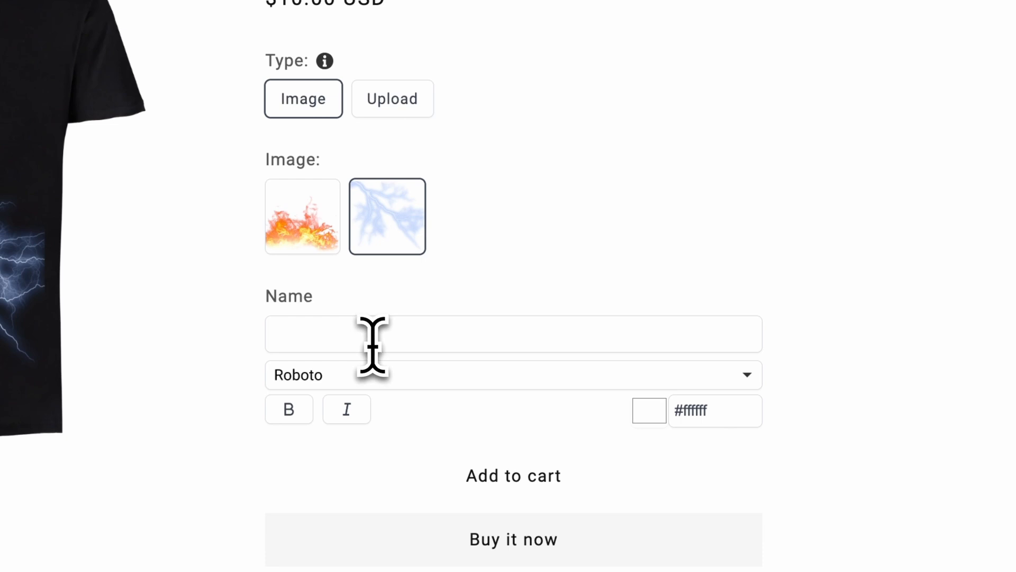
type("Glitc")
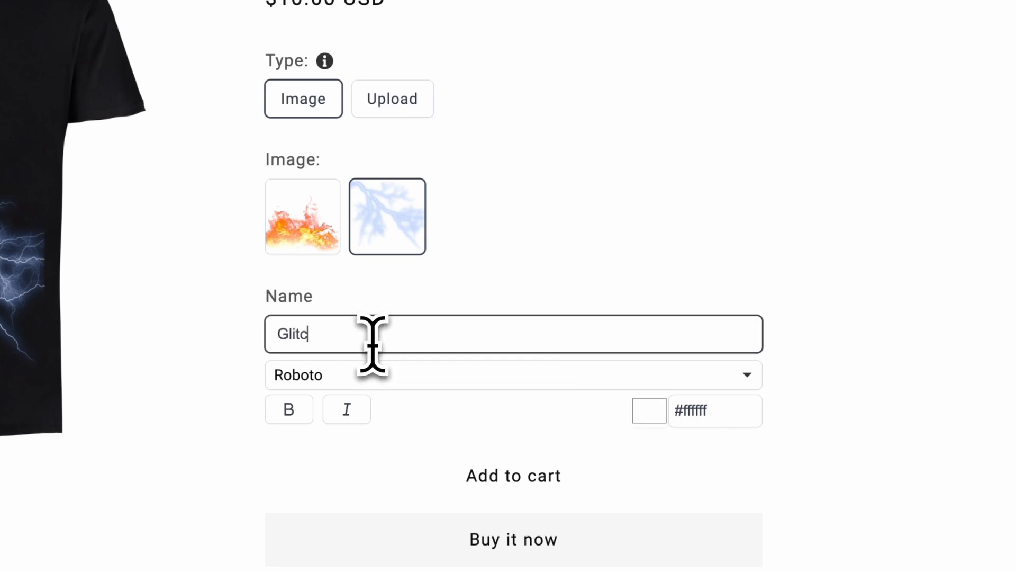
left_click(512, 382)
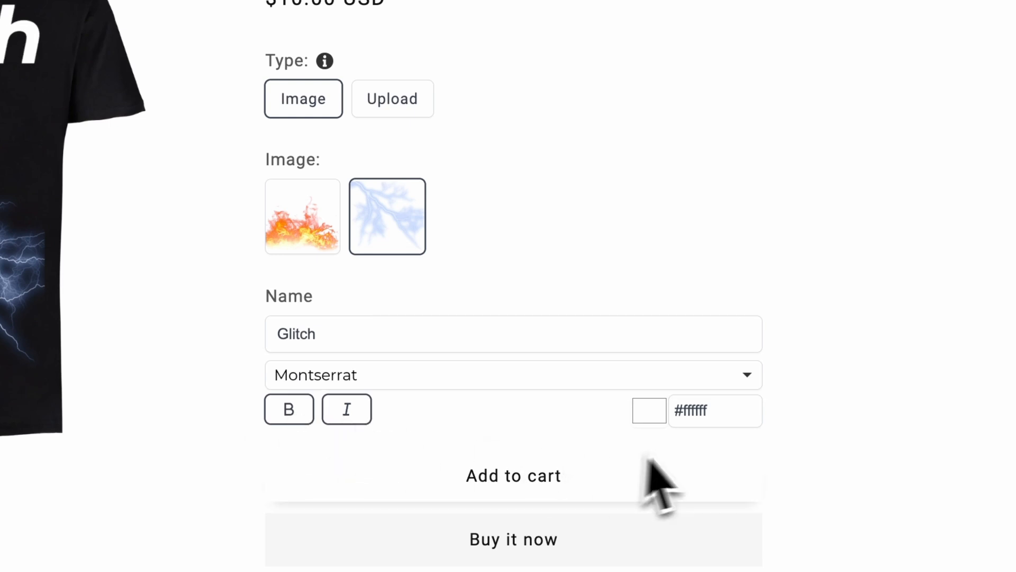
left_click(648, 411)
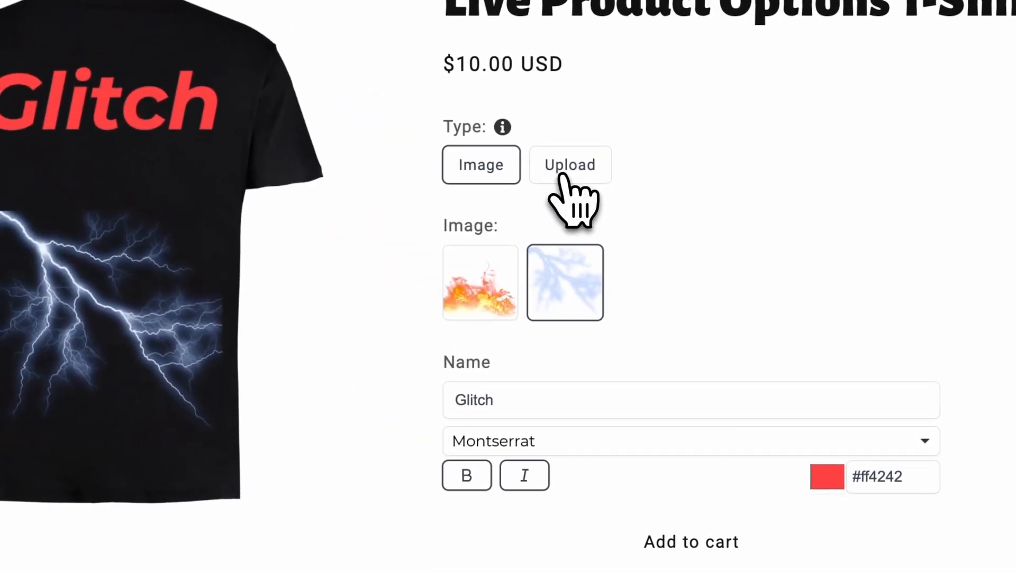
Switch the type to Upload for a custom cat photo, then back to the preset Image designs
left_click(569, 164)
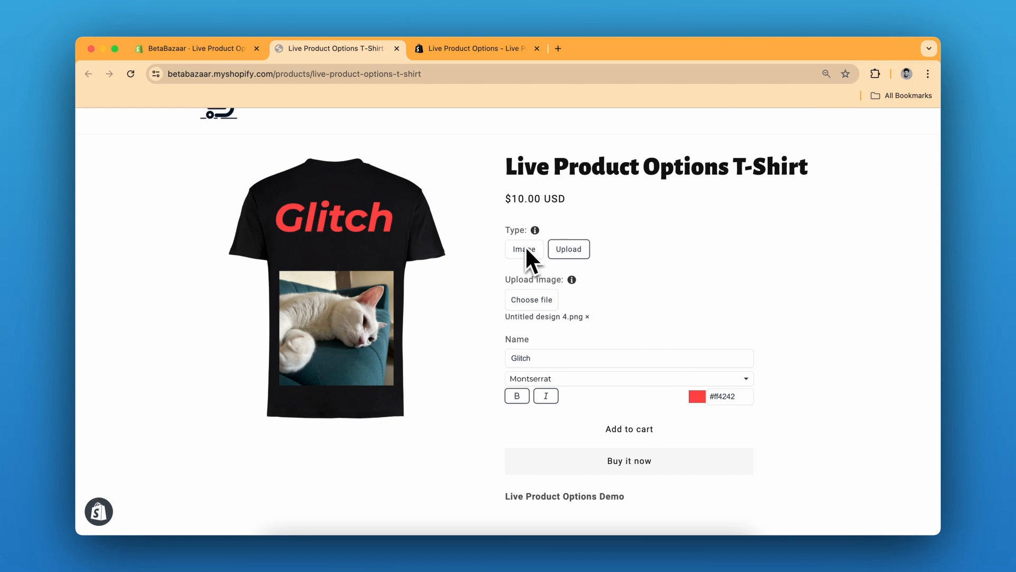
left_click(477, 48)
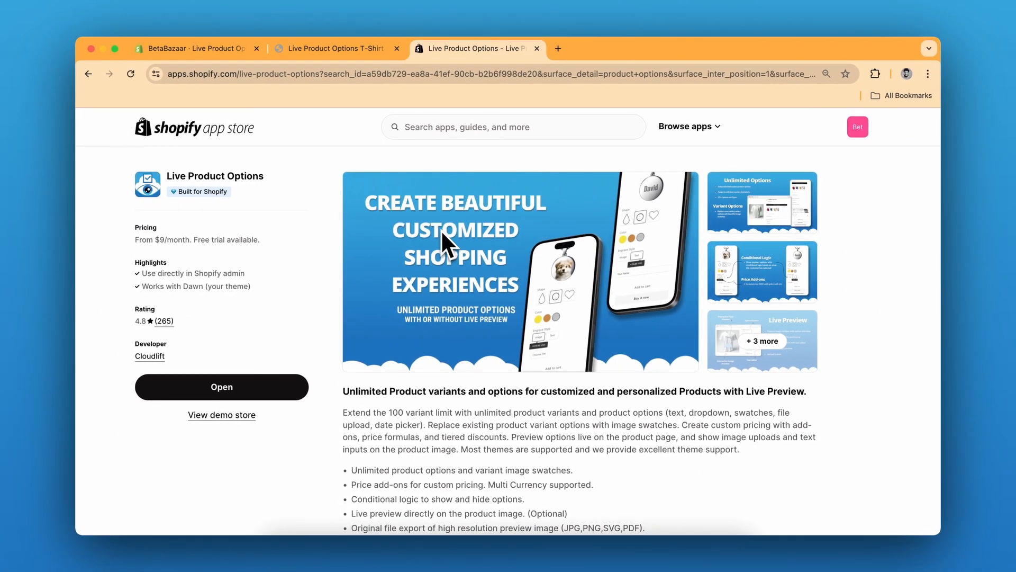
Launch Live Product Options from its listing and go to its Templates in the admin sidebar
left_click(222, 387)
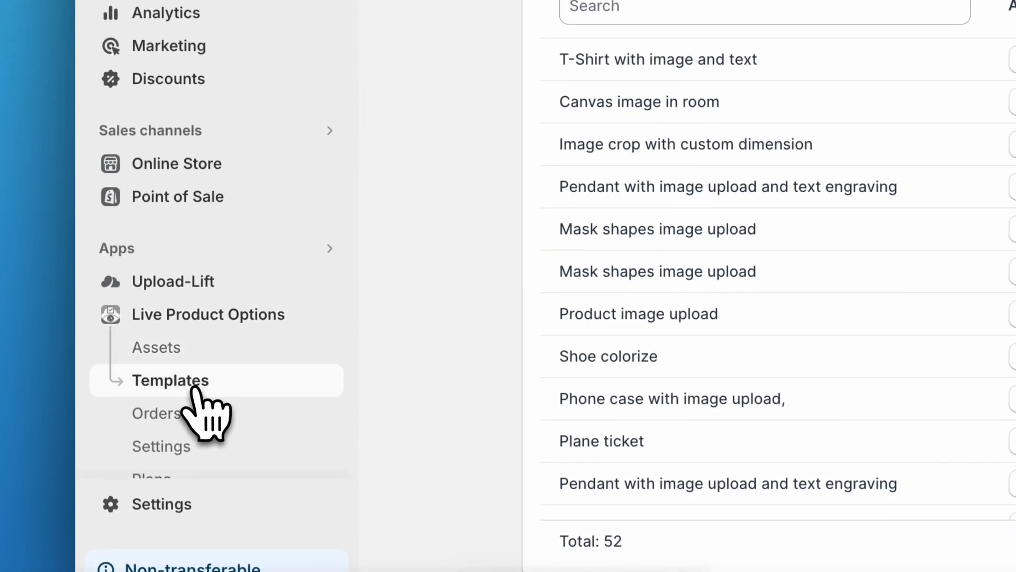
left_click(170, 380)
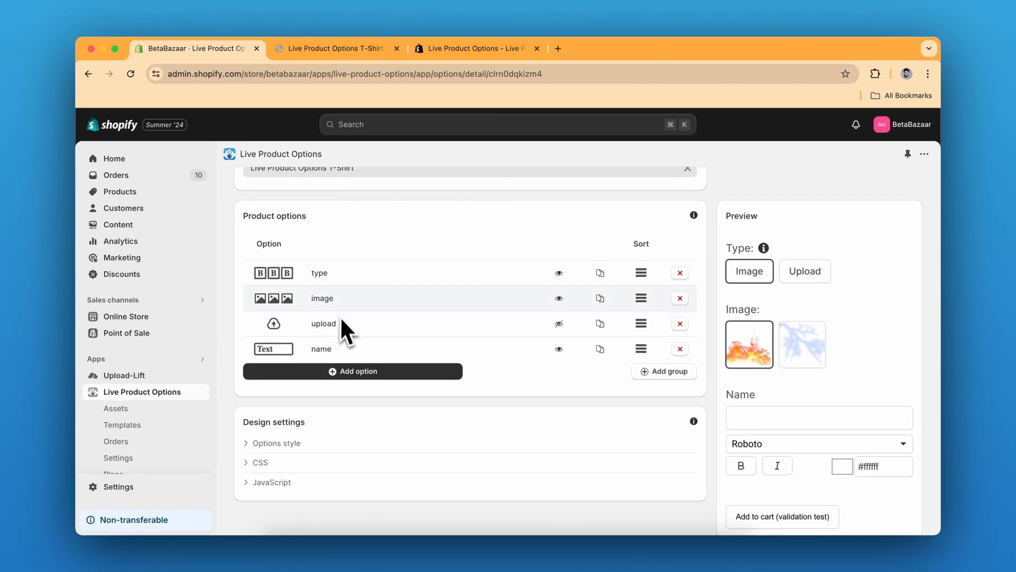
mouse_move(342, 328)
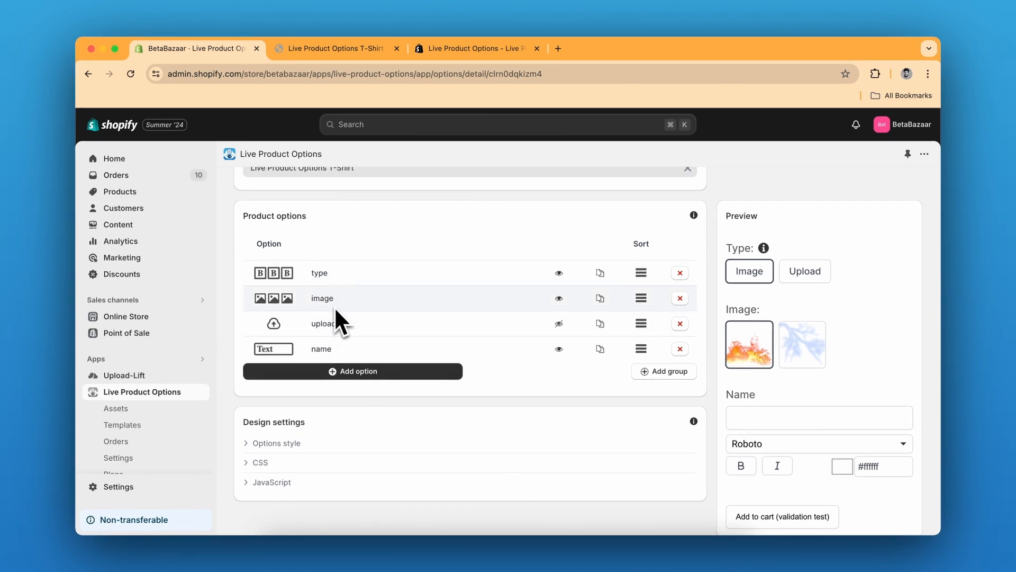
mouse_move(354, 356)
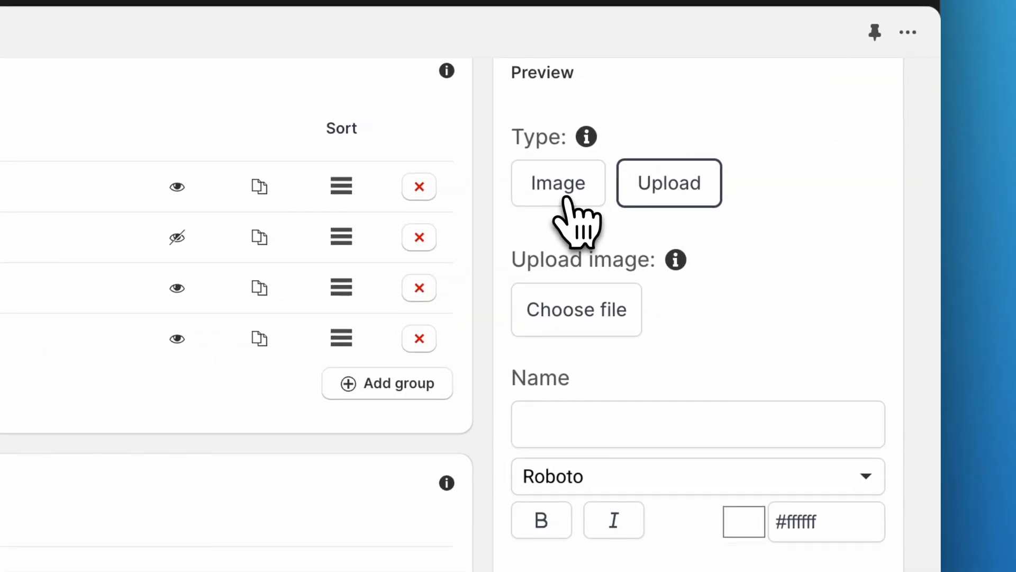
Toggle the preview between Image and Upload types, expand the image option, and pick the fire swatch
left_click(556, 183)
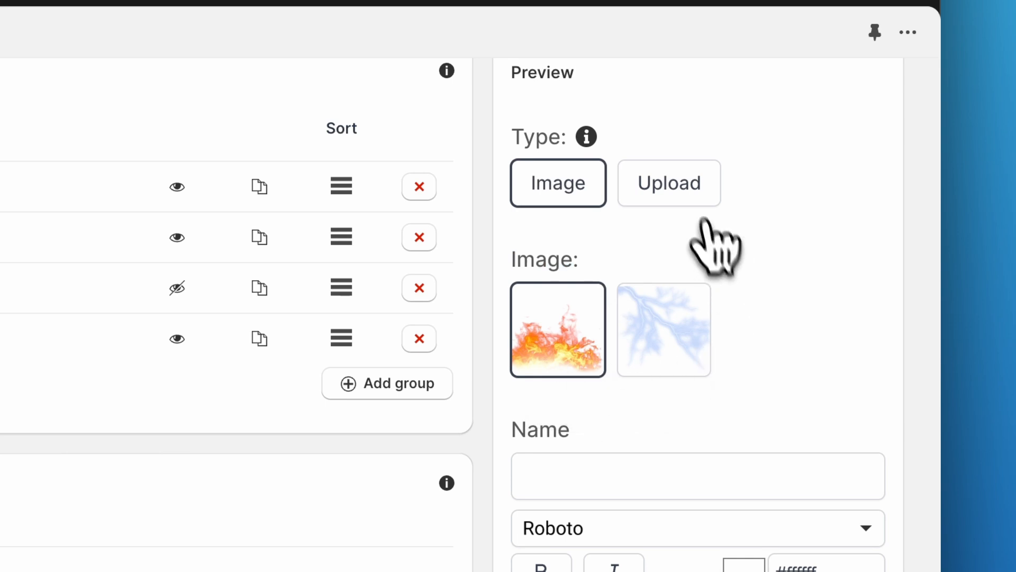
left_click(668, 183)
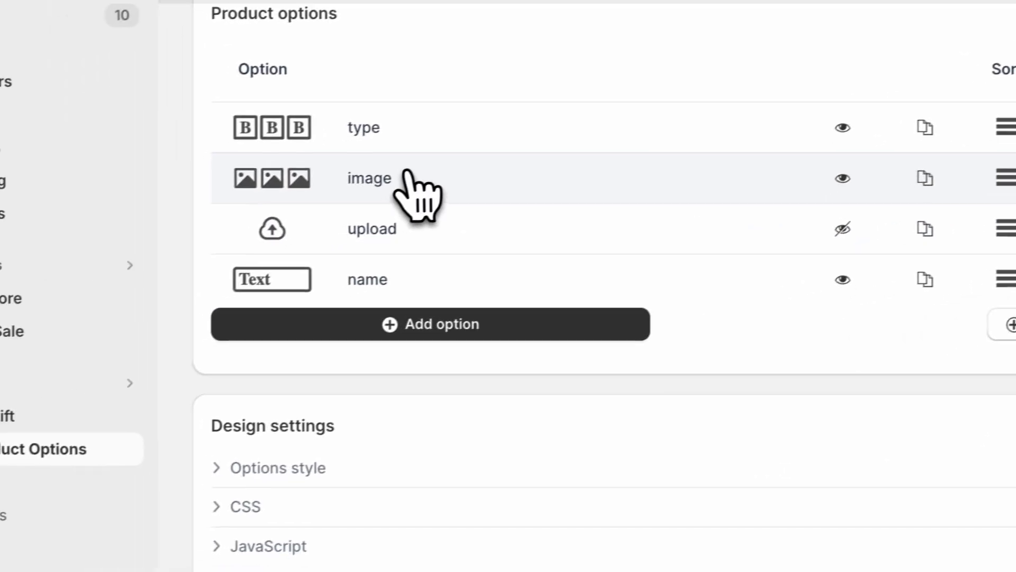
left_click(369, 178)
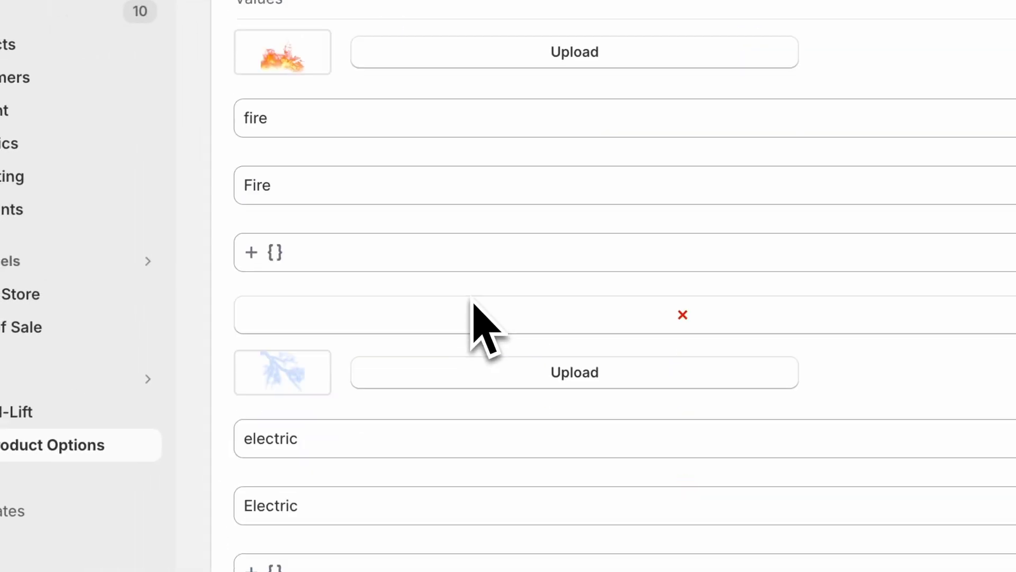
scroll("down", 3)
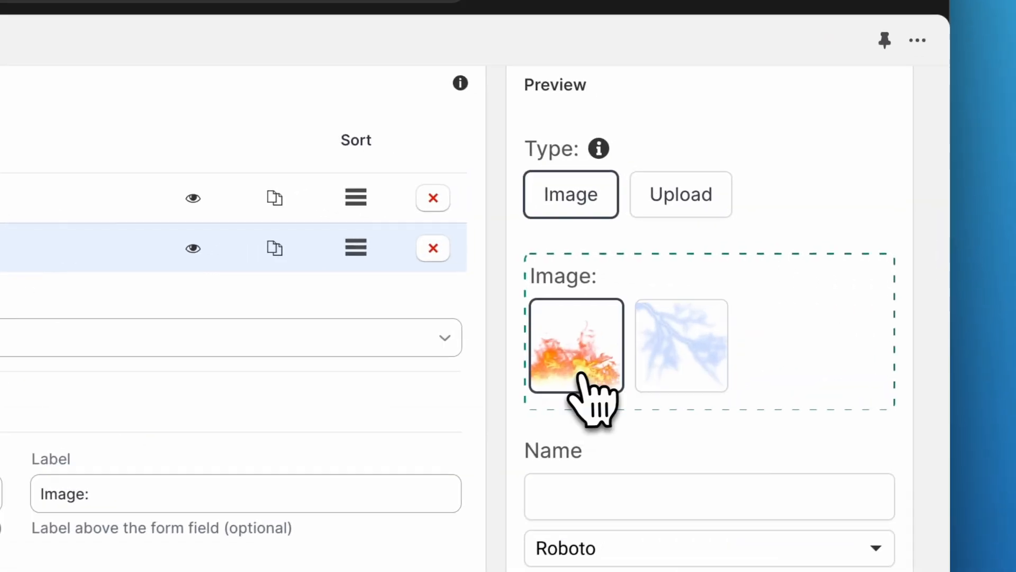
left_click(679, 194)
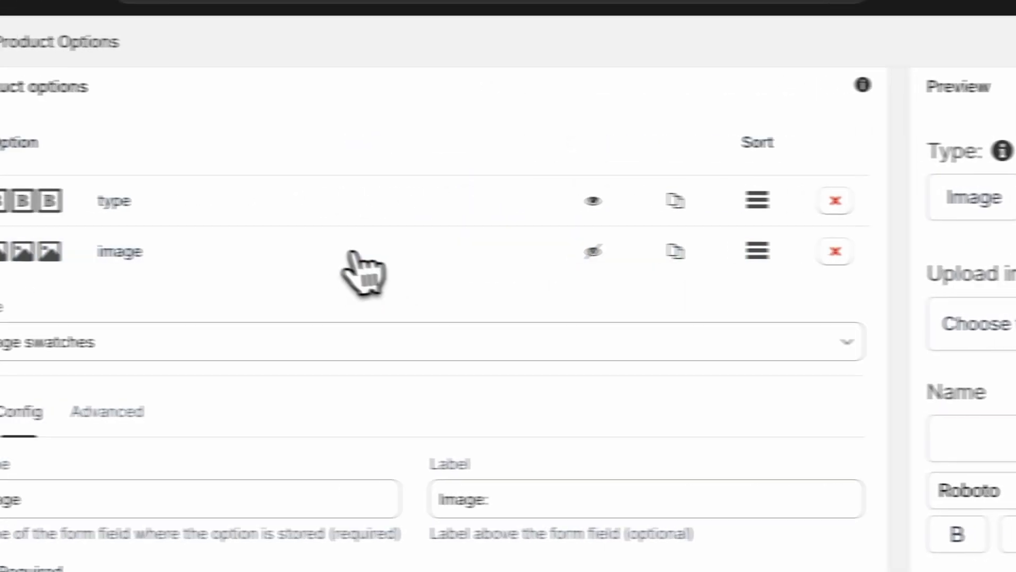
Expand the upload option's settings and scroll to the layer list with product, image, upload and text
left_click(367, 272)
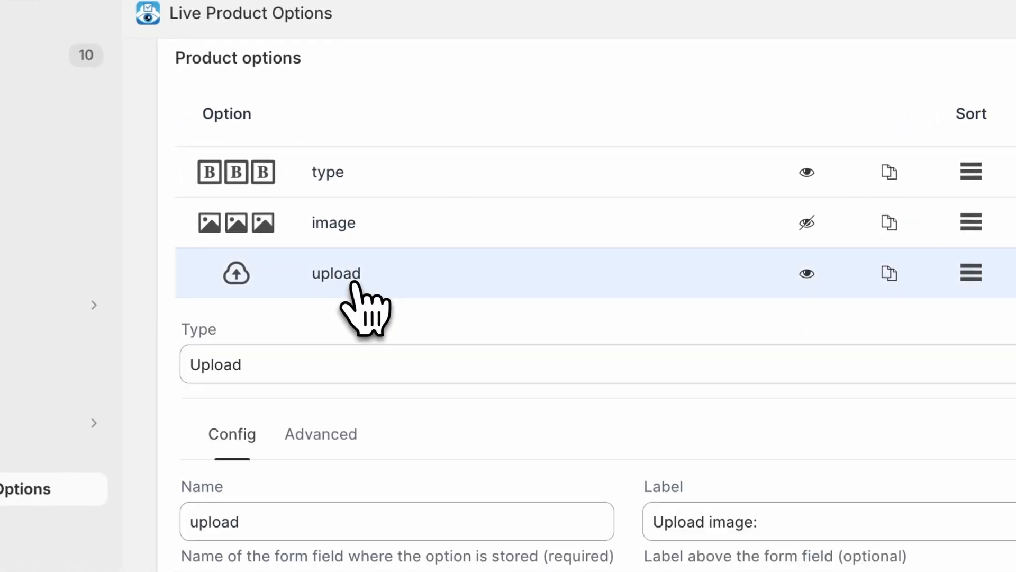
scroll("down", 3)
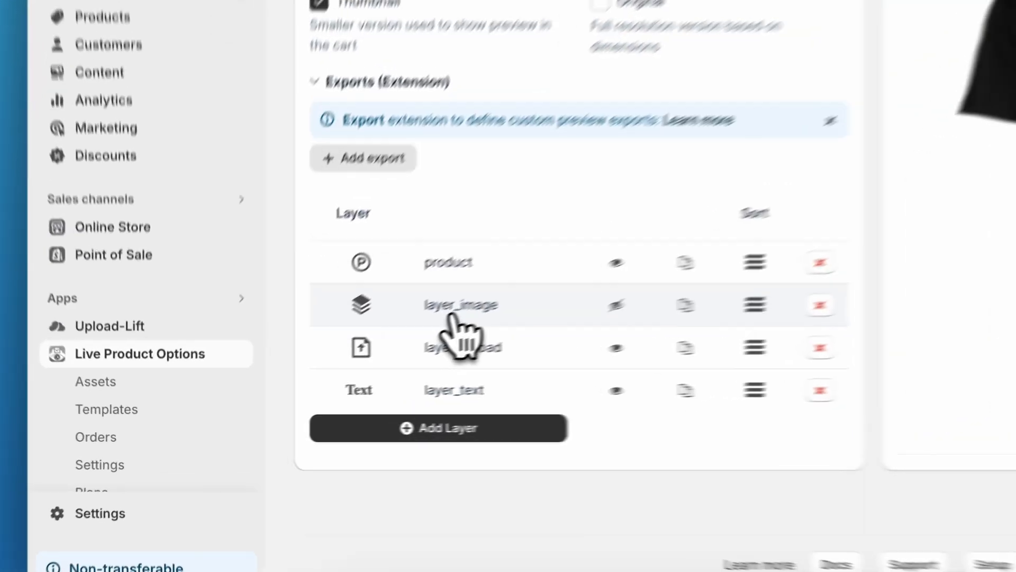
Expand the image layer and preview the Electric swatch on the T-shirt
left_click(460, 305)
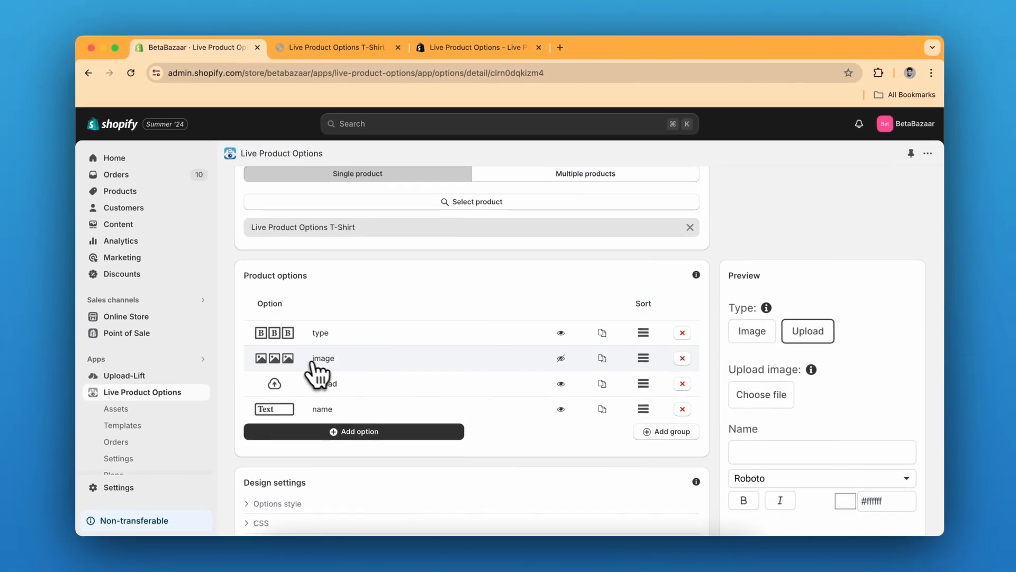
scroll("down", 3)
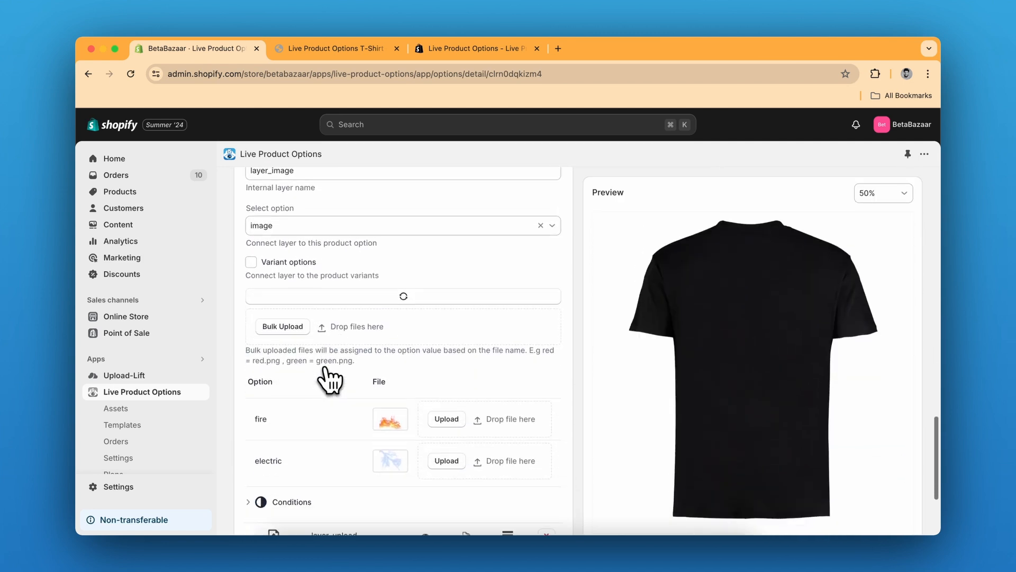
scroll("down", 3)
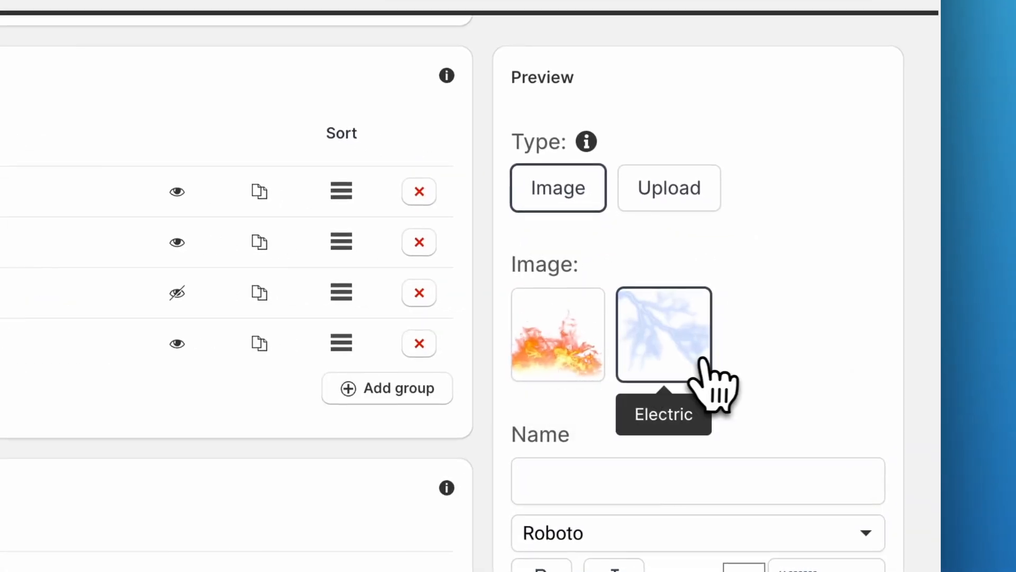
left_click(662, 333)
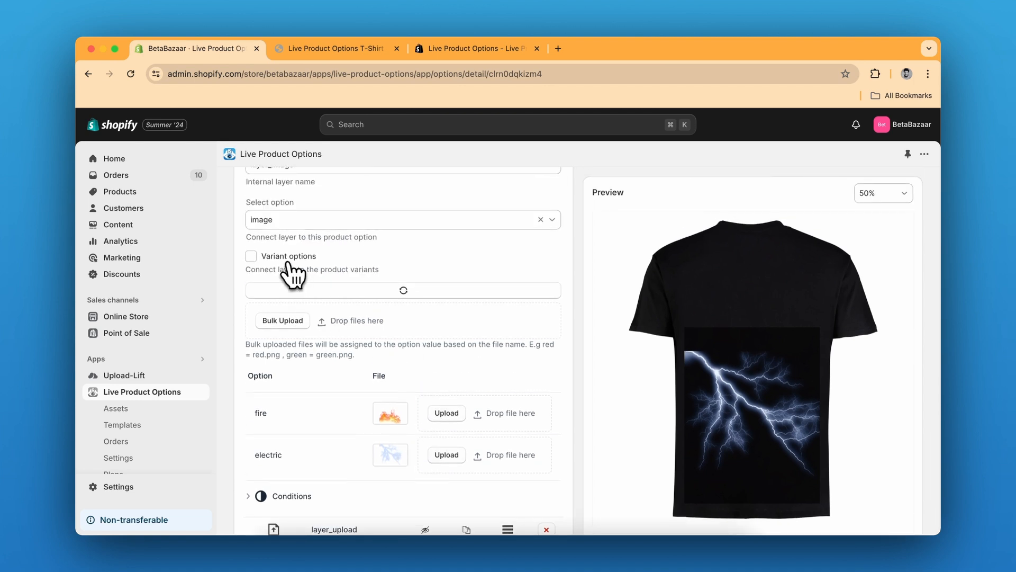
Scroll down the image layer and switch to its Advanced settings
scroll("down", 3)
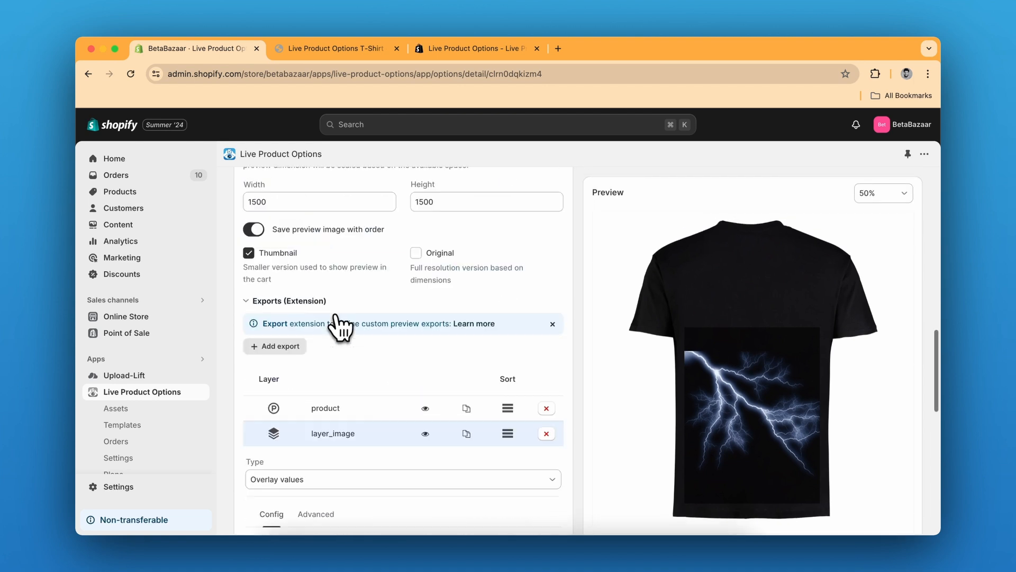
scroll("down", 3)
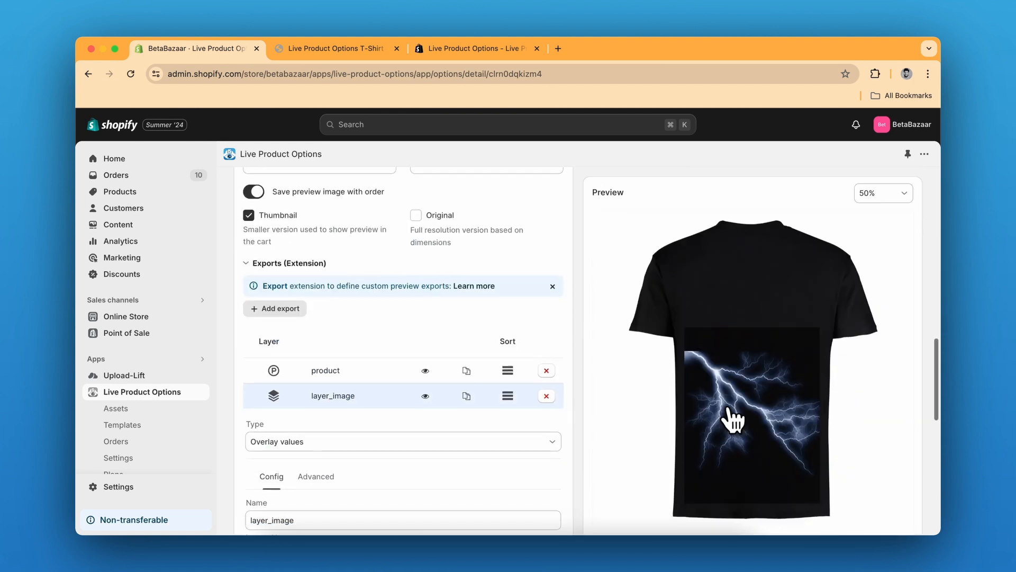
scroll("down", 3)
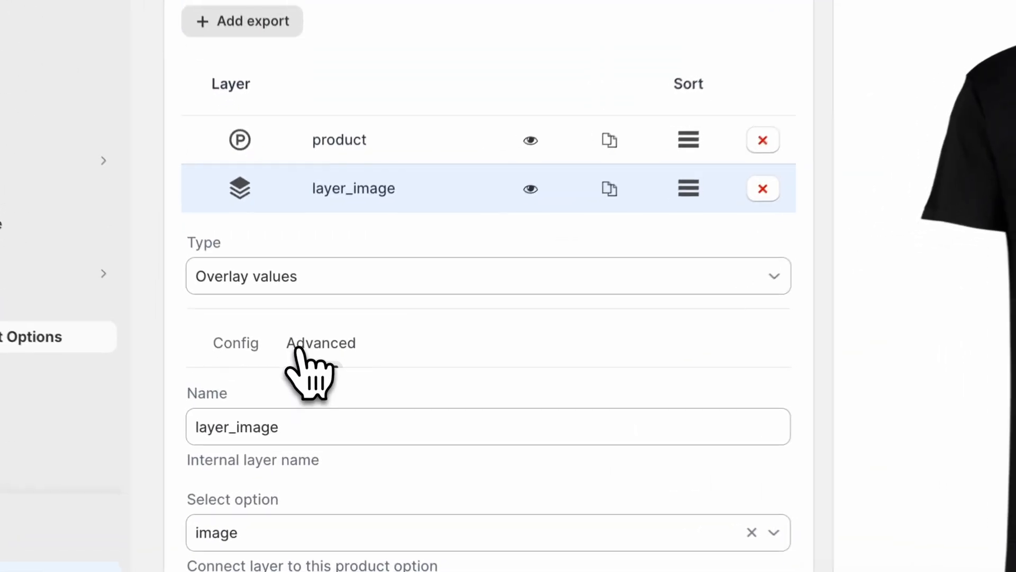
left_click(320, 343)
type("Upload")
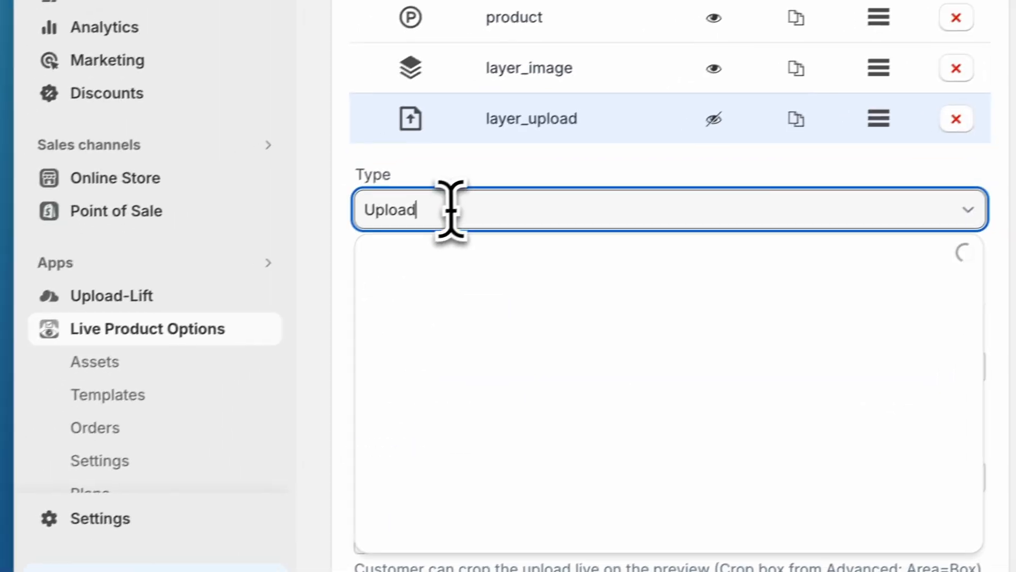
Review the upload layer's linked upload option and the name option, returning to the layer list
scroll("down", 3)
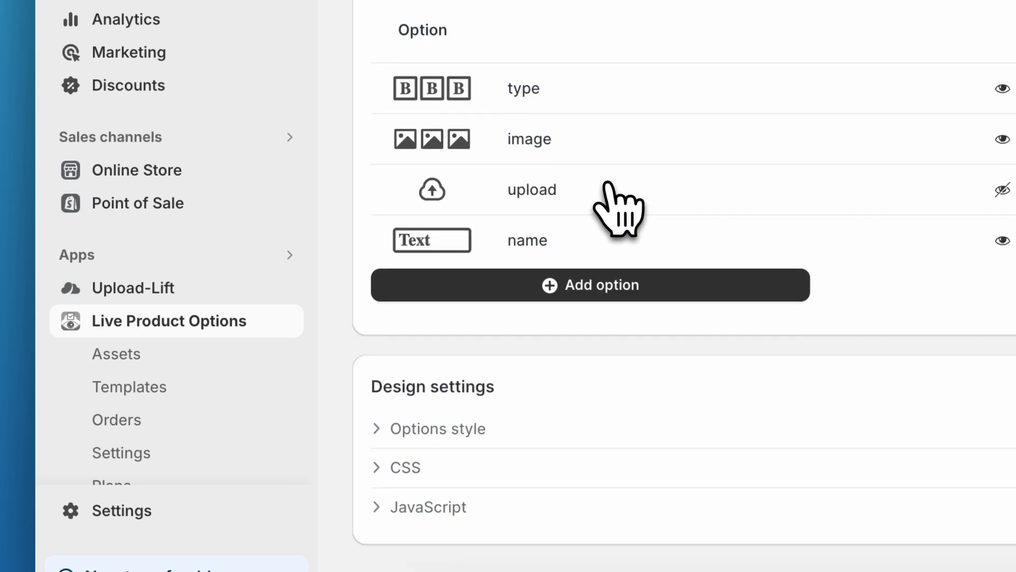
left_click(531, 190)
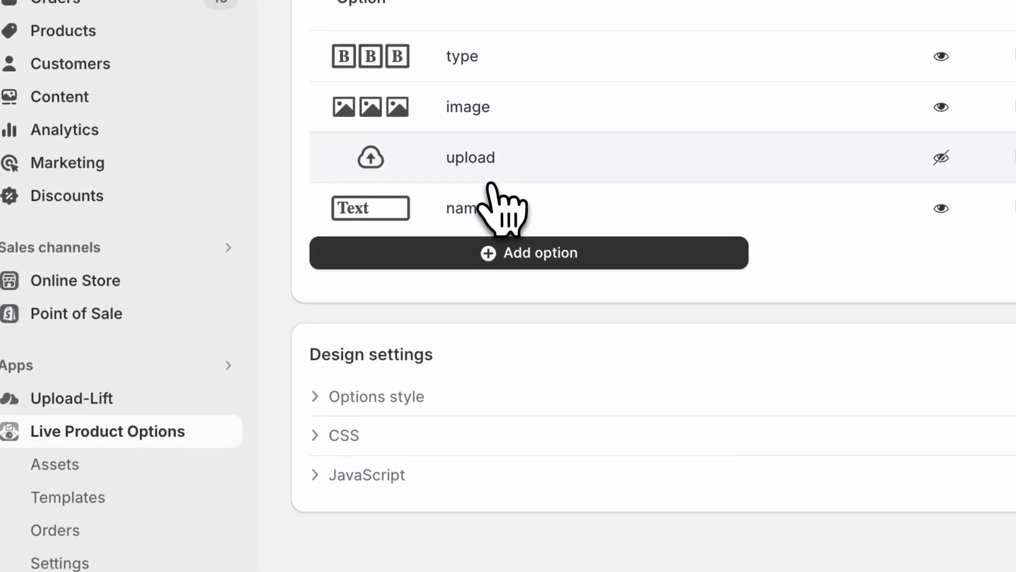
left_click(470, 157)
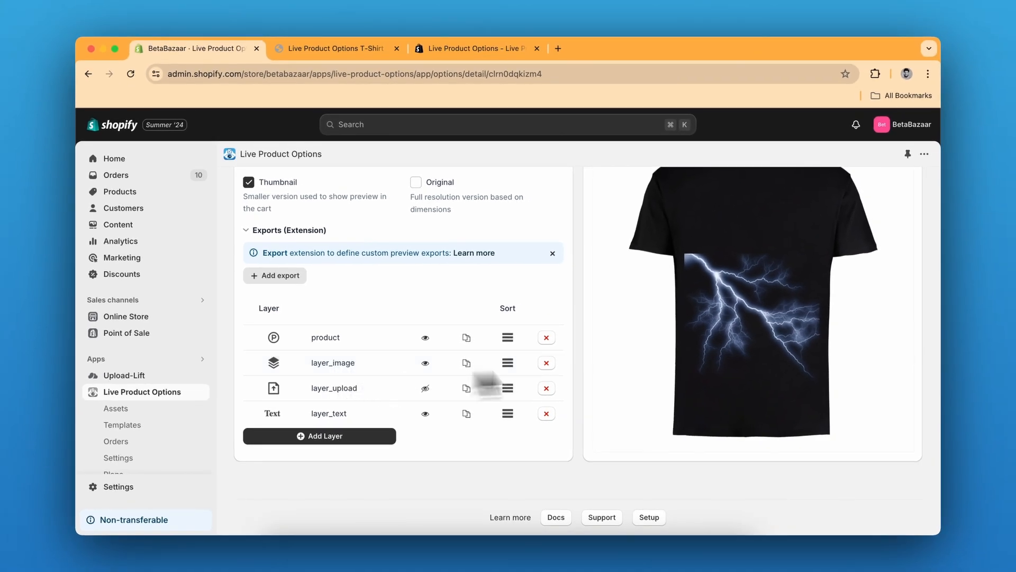
Link layer_text to the name option, keeping the Text editor enabled
left_click(328, 413)
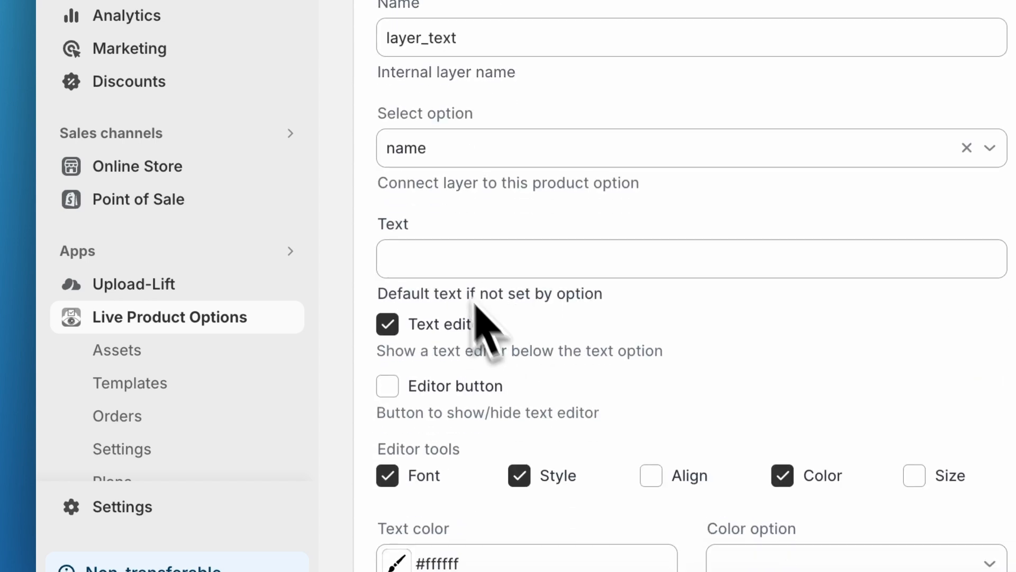
left_click(681, 149)
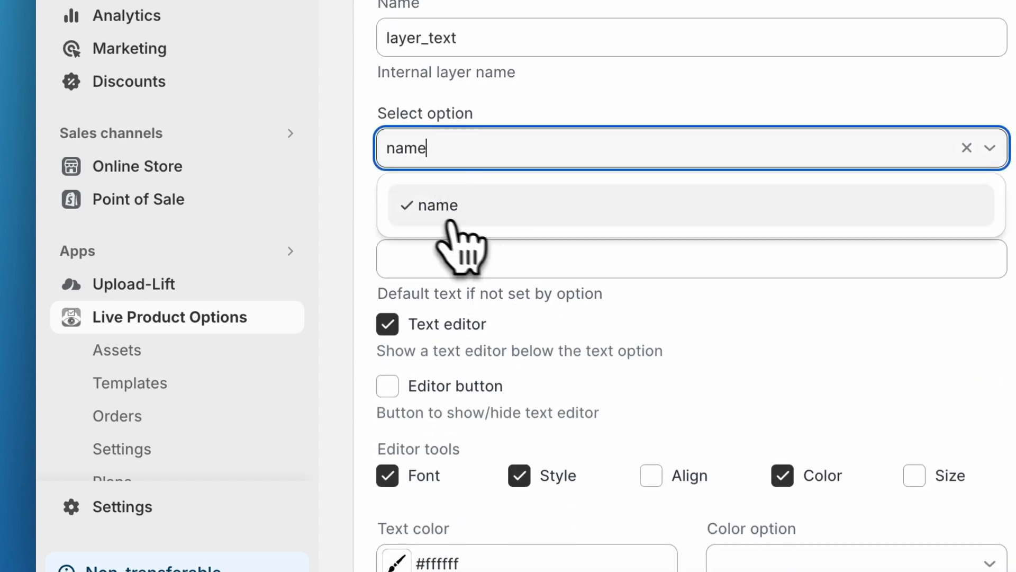
left_click(437, 206)
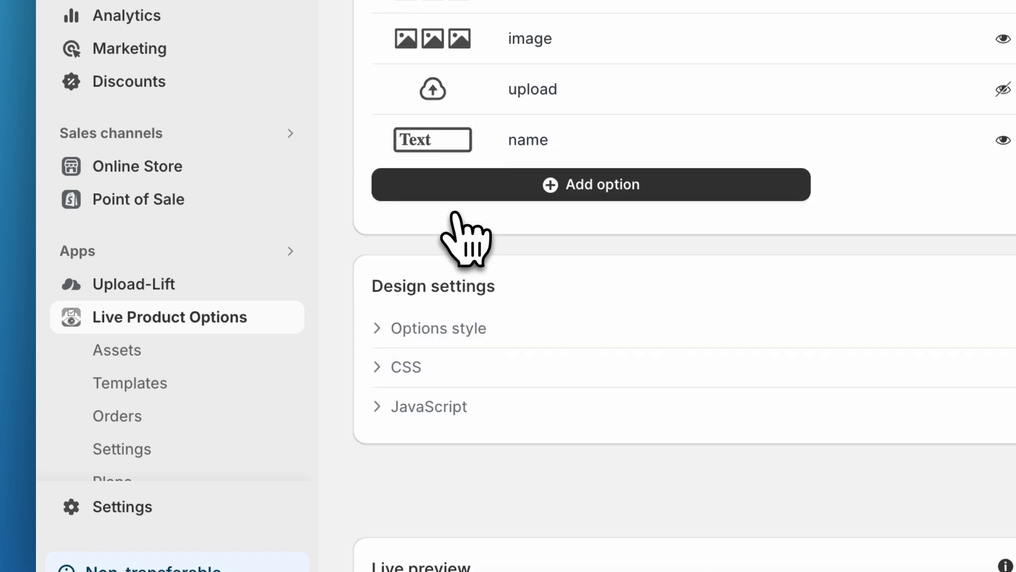
left_click(529, 140)
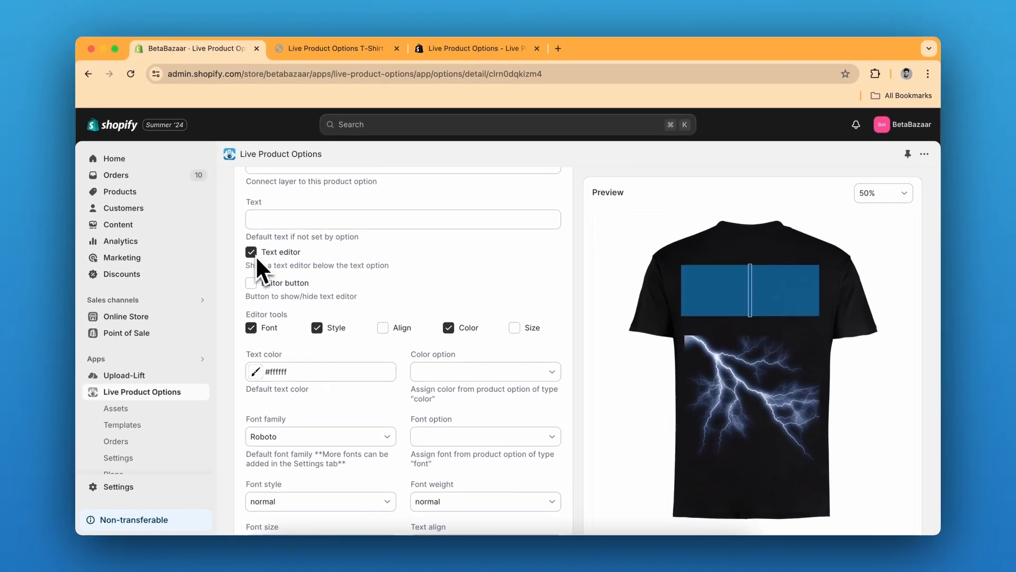
mouse_move(357, 353)
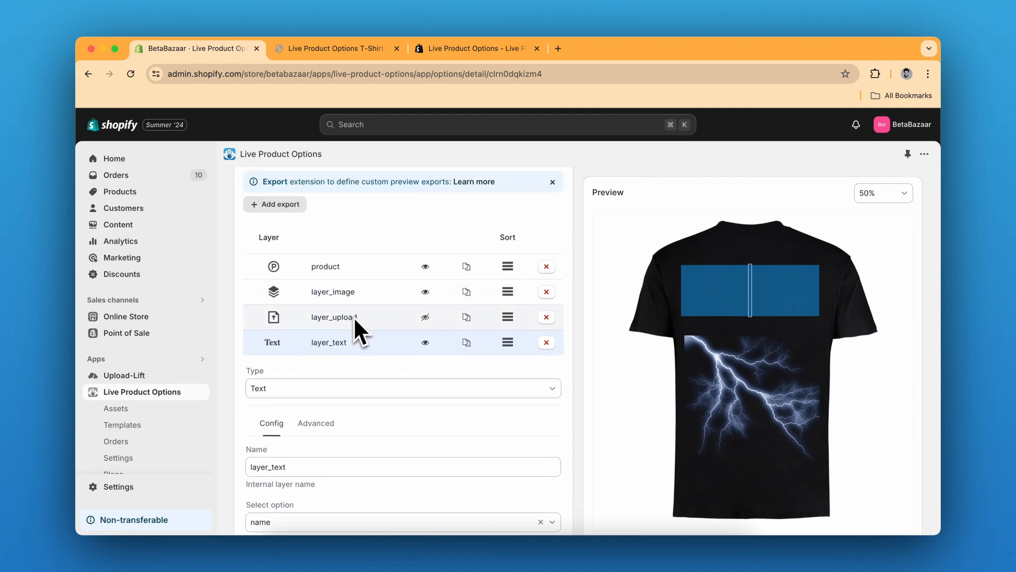
Switch to the storefront tab and bring up the Live Product Options App Store listing
scroll("down", 3)
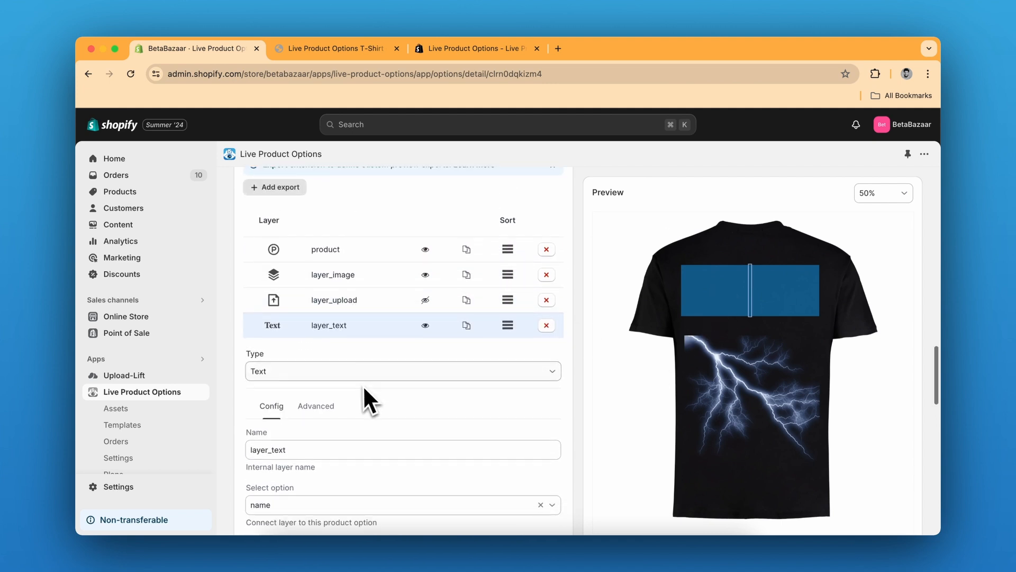
left_click(316, 405)
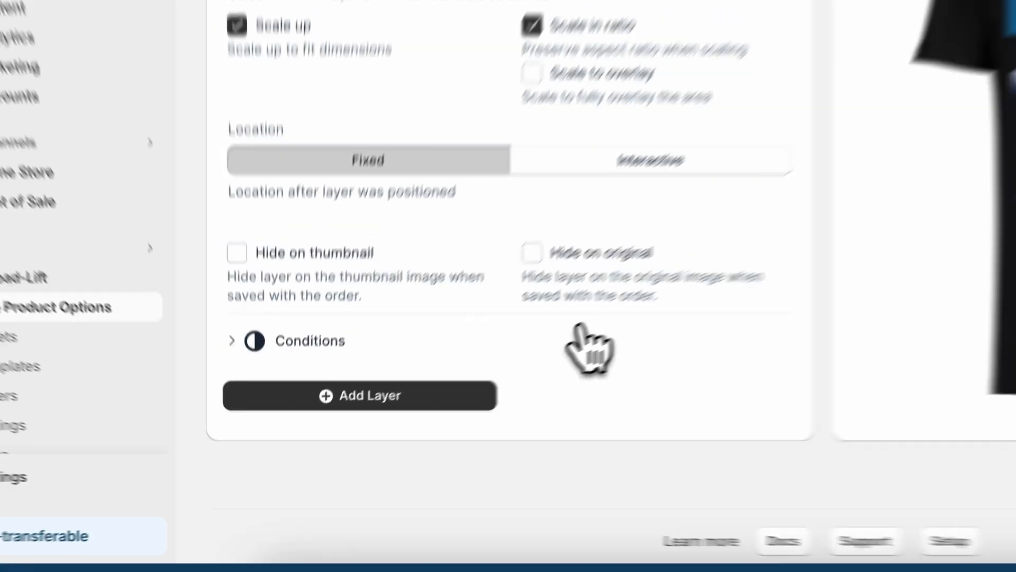
left_click(331, 48)
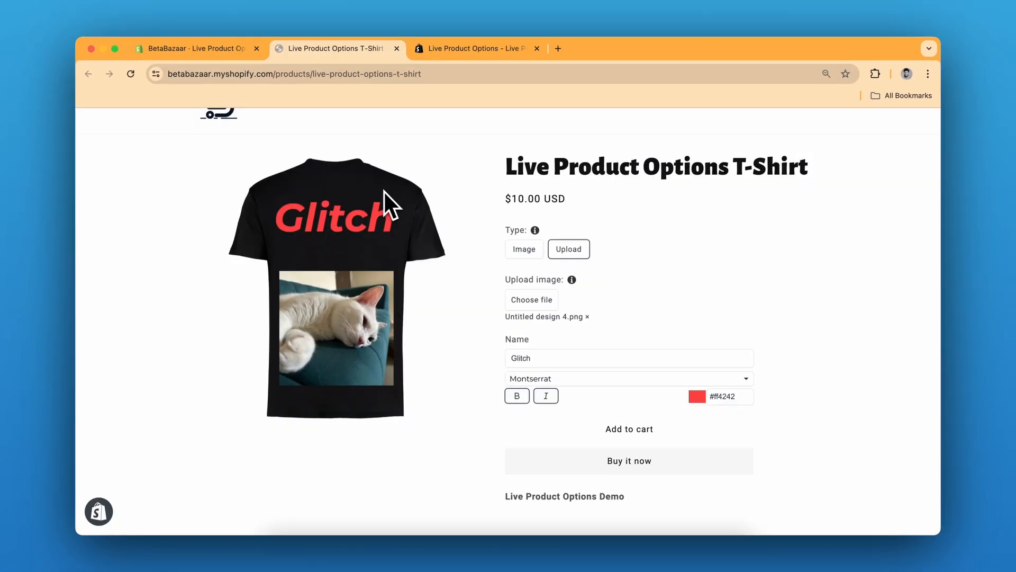
left_click(474, 48)
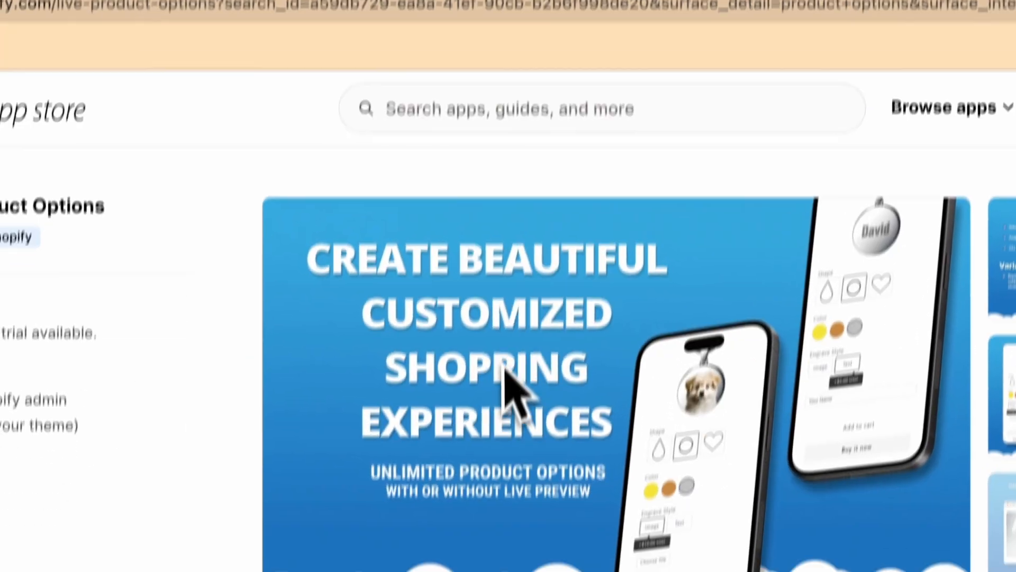